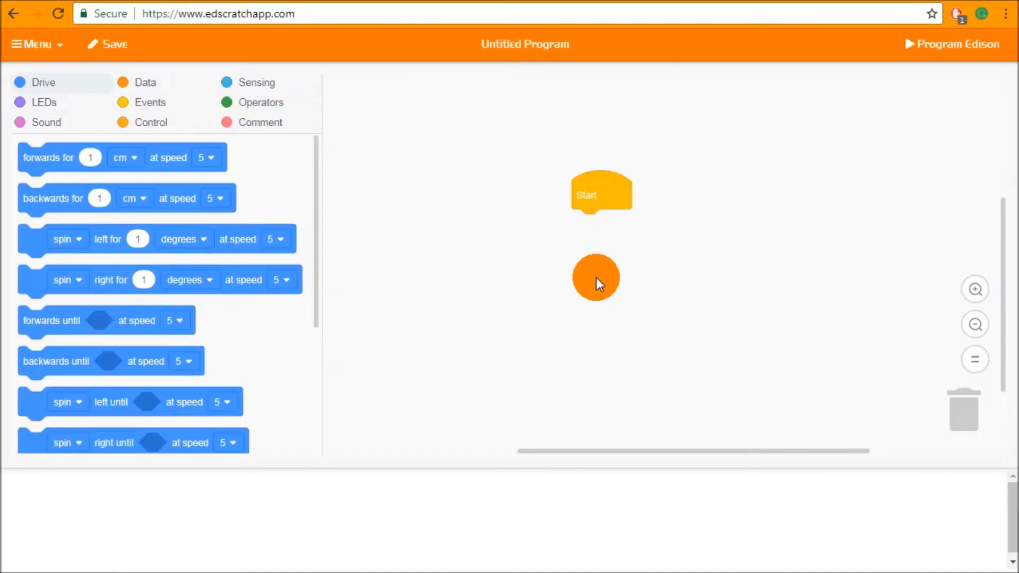
# Step: Drag Drive blocks around the workspace to try out placement
pyautogui.moveTo(595, 278); pyautogui.dragTo(694, 321)
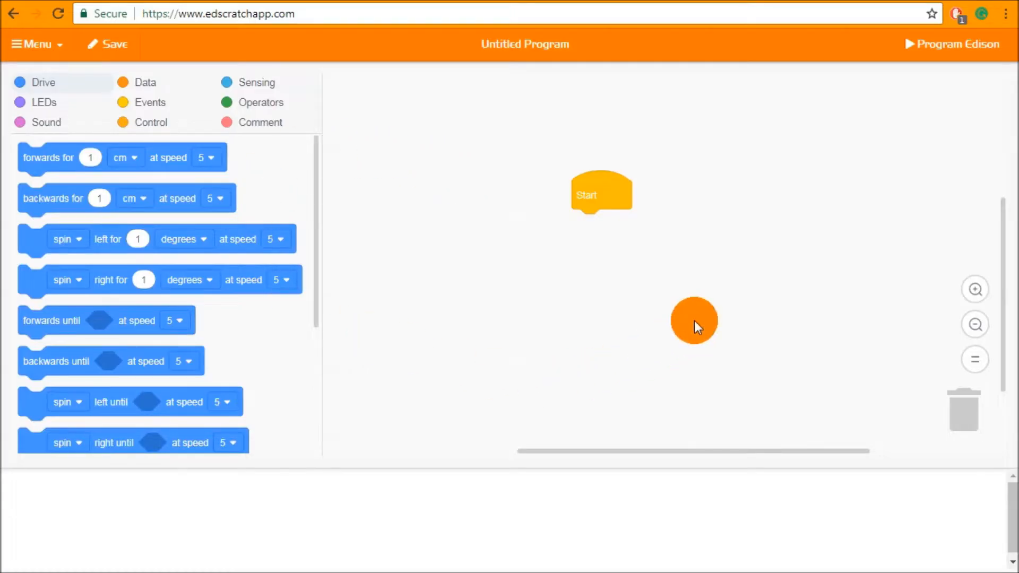
pyautogui.moveTo(694, 321); pyautogui.dragTo(687, 329)
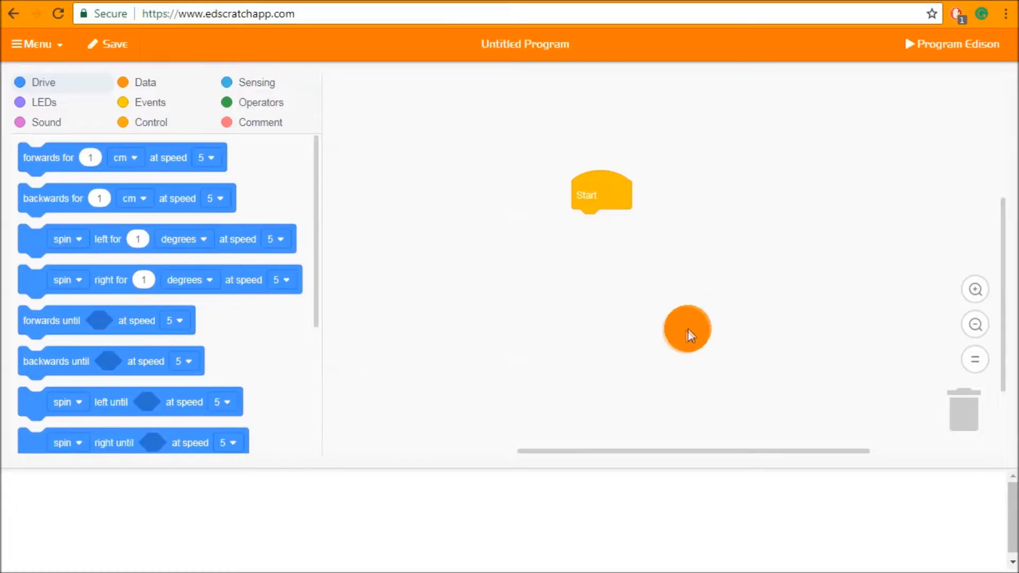
pyautogui.moveTo(687, 328); pyautogui.dragTo(657, 330)
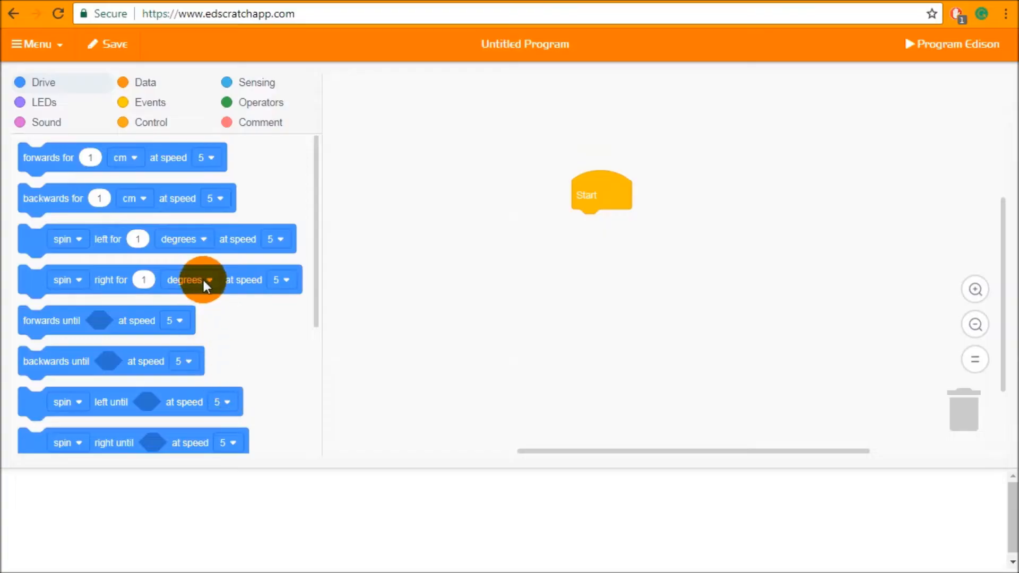
pyautogui.moveTo(261, 339)
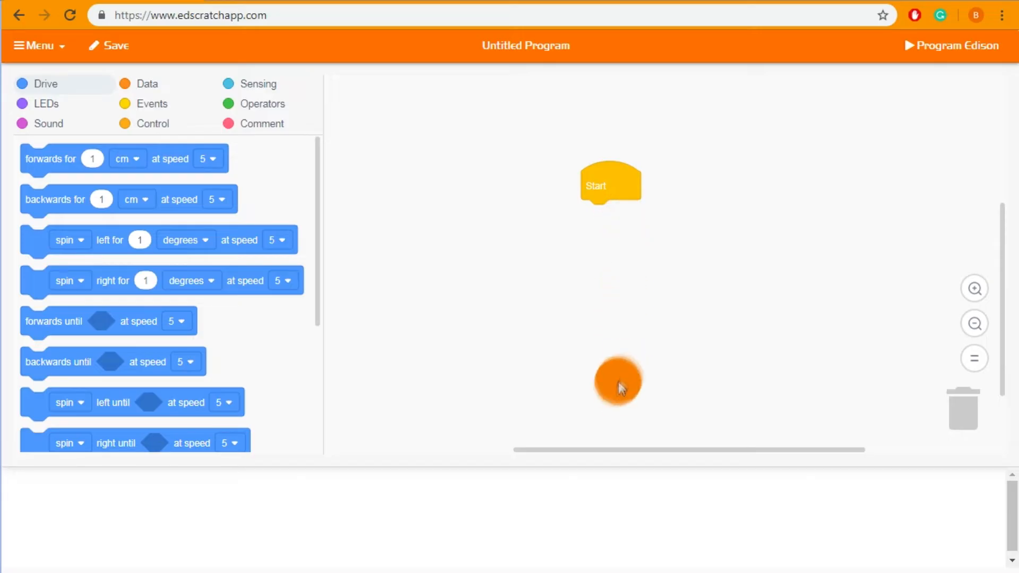
pyautogui.moveTo(617, 380); pyautogui.dragTo(611, 238)
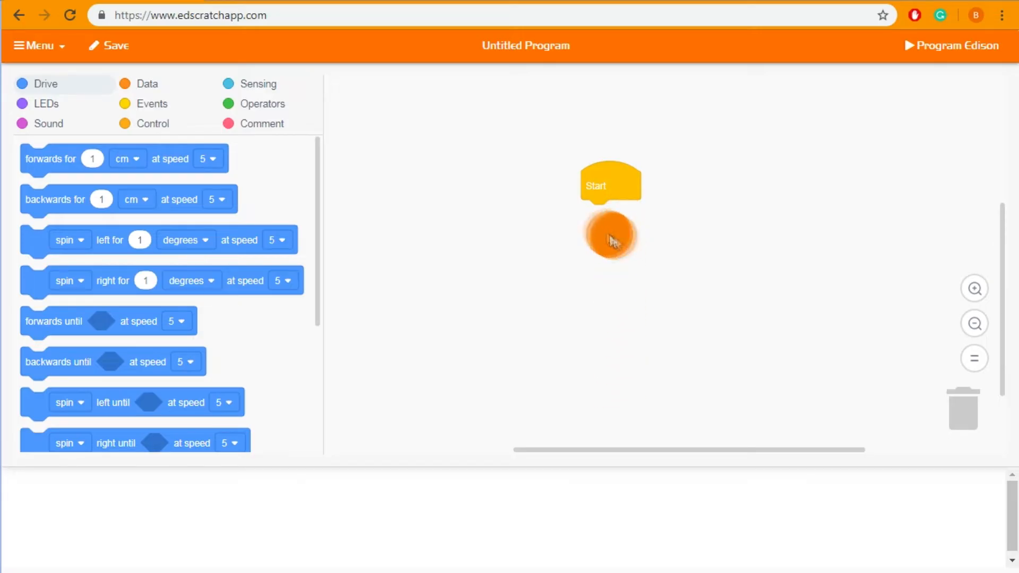
pyautogui.moveTo(609, 236); pyautogui.dragTo(963, 419)
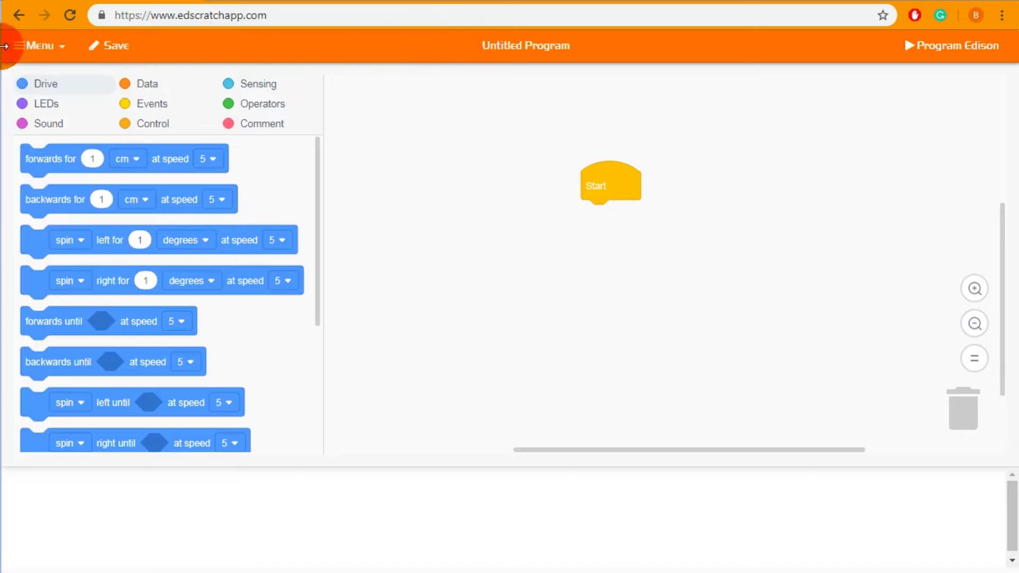
# Step: Peek at the main options list, discard a stray block, and browse the LED palette
pyautogui.click(38, 46)
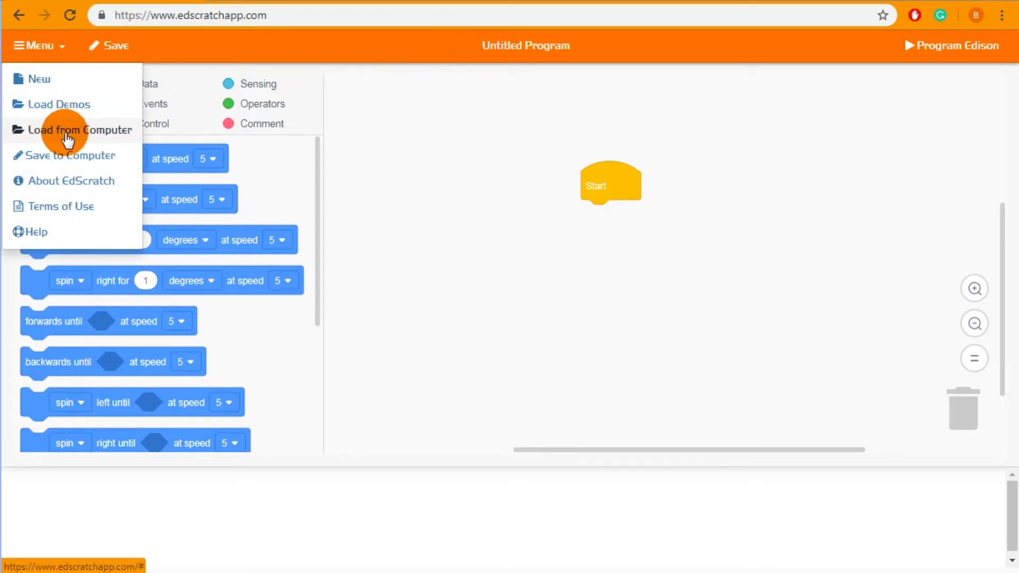
pyautogui.moveTo(58, 104)
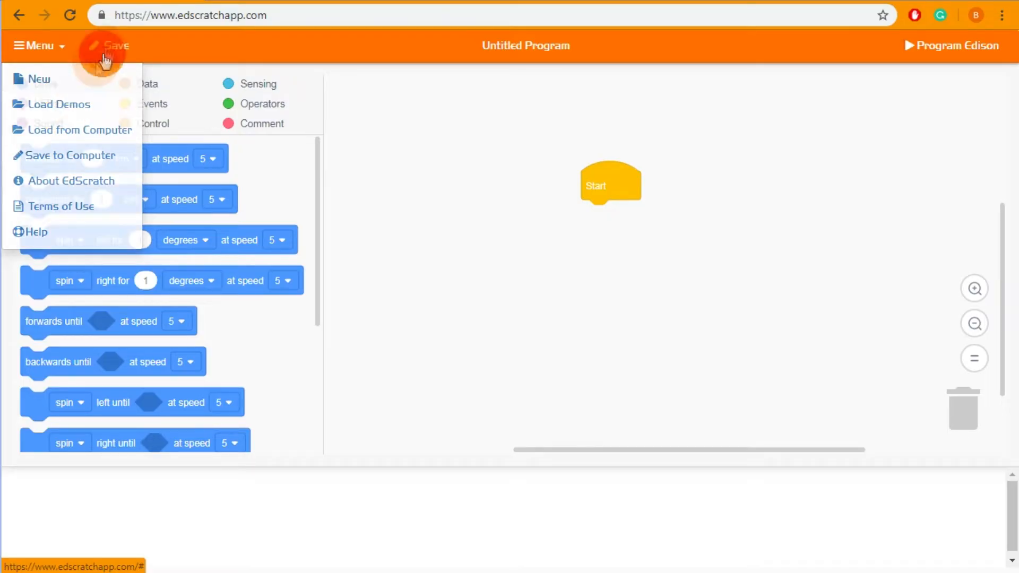
pyautogui.click(109, 46)
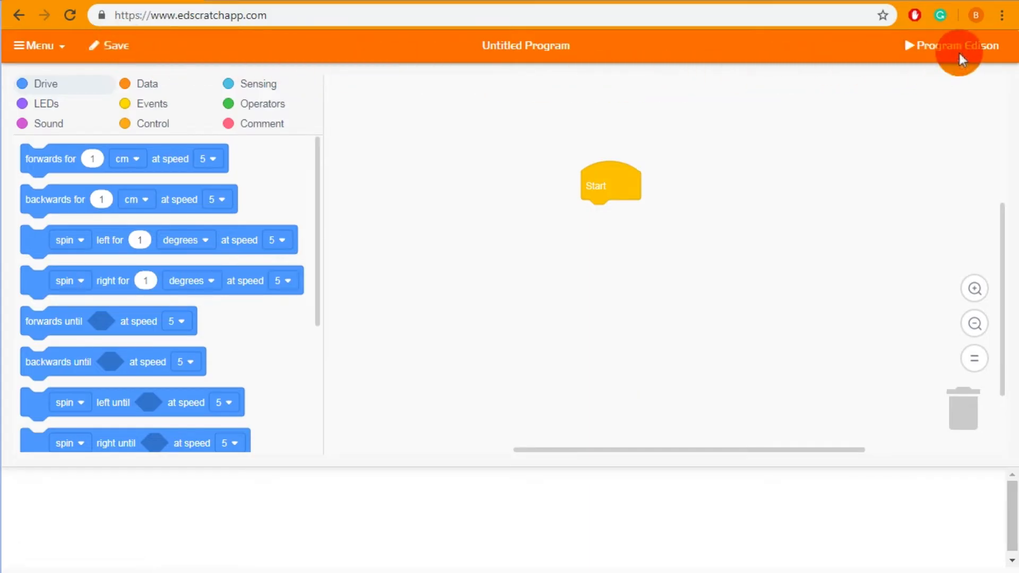
pyautogui.moveTo(959, 45)
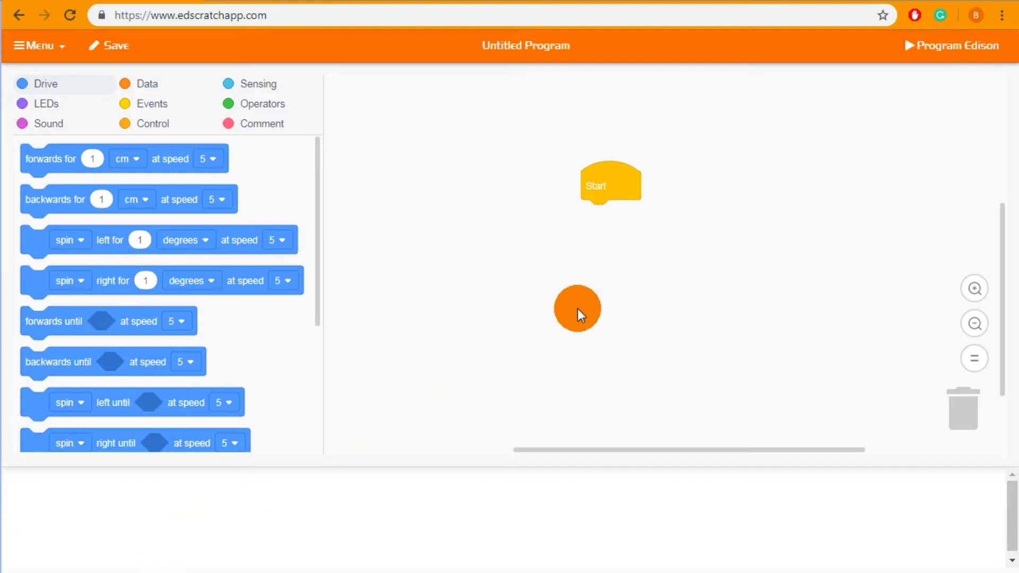
pyautogui.moveTo(577, 309); pyautogui.dragTo(101, 137)
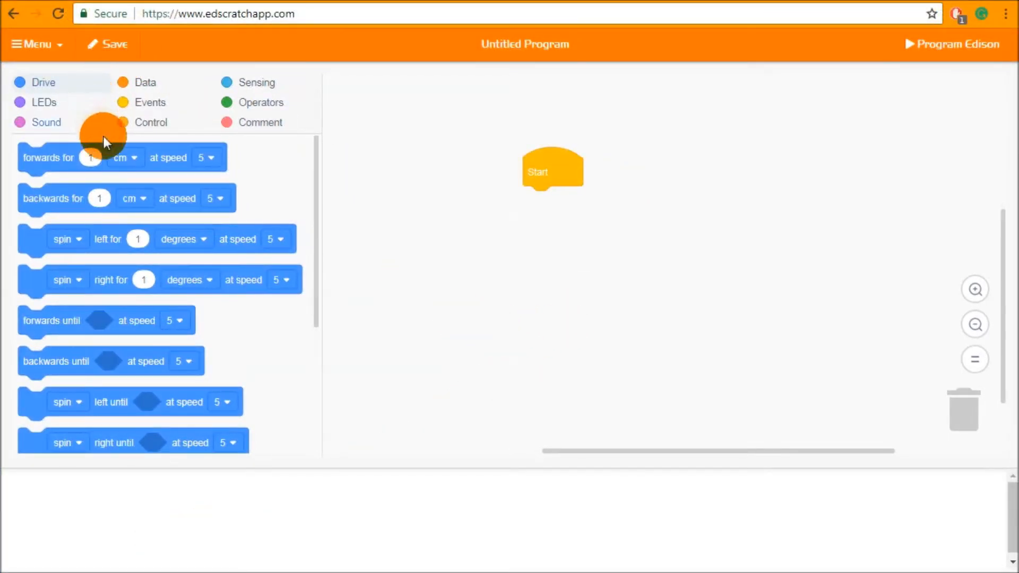
pyautogui.scroll(-3)
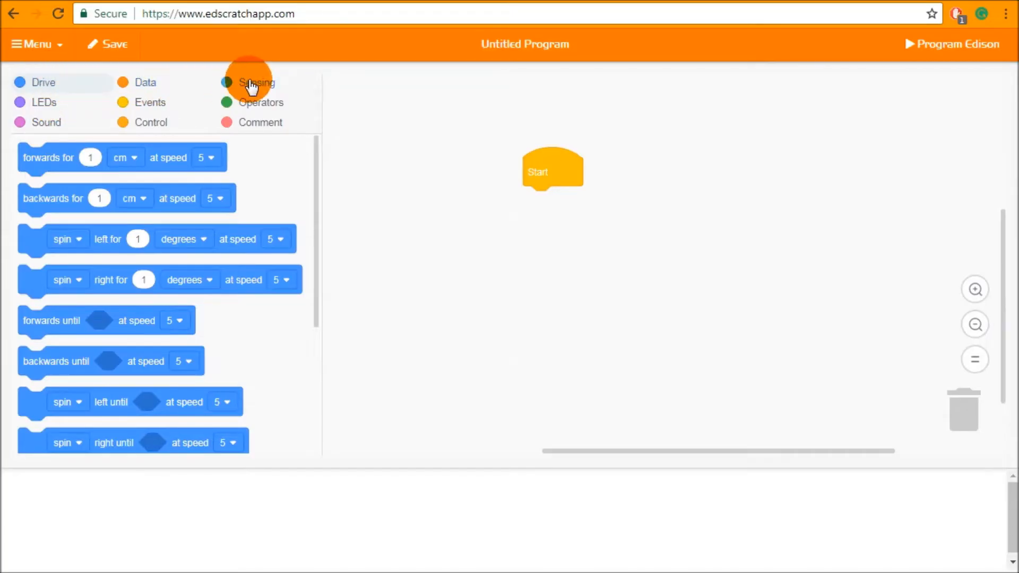
pyautogui.click(44, 102)
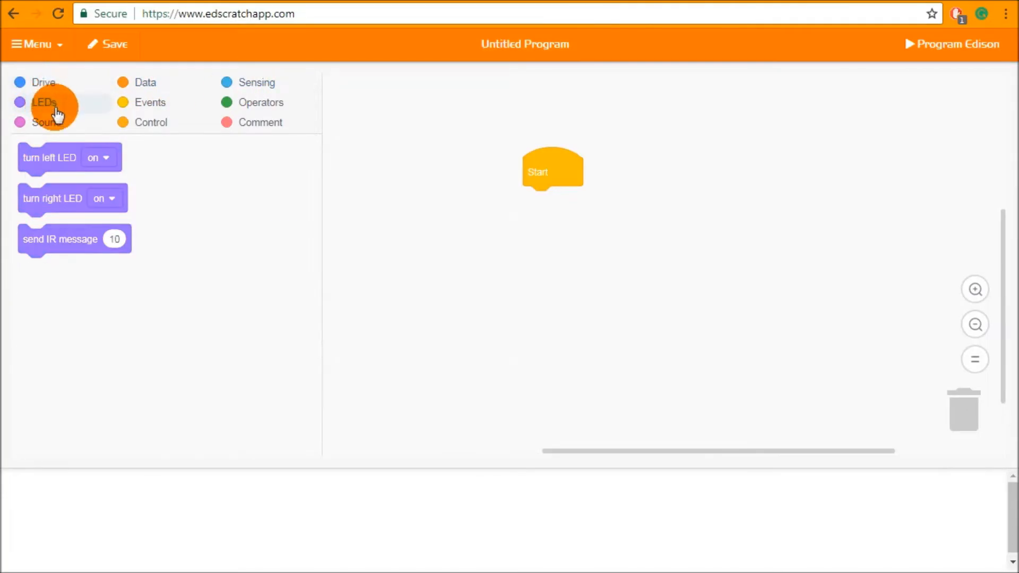
pyautogui.click(43, 82)
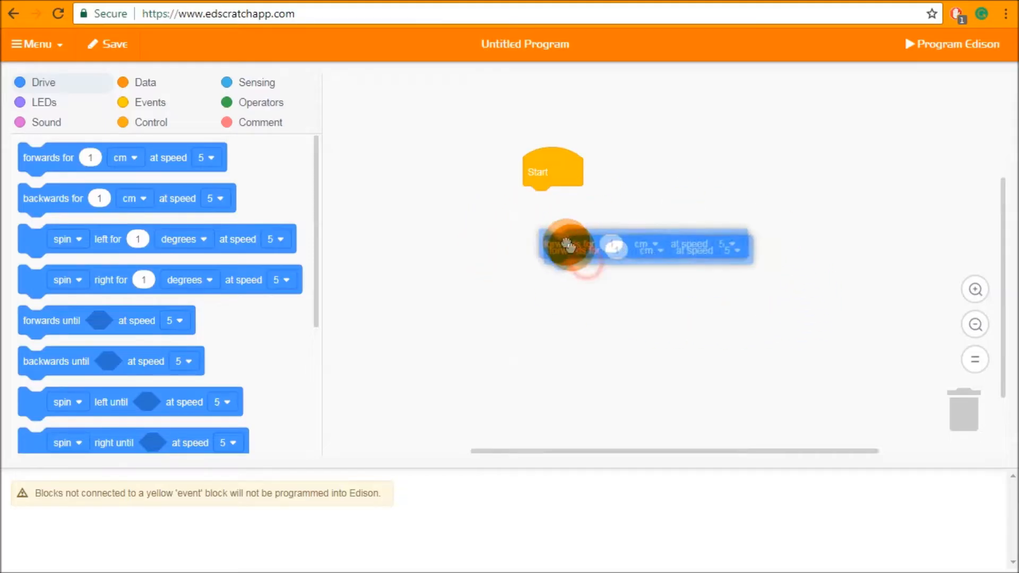
# Step: Snap forwards under Start, add spin left at the bottom, and insert spin right after forwards
pyautogui.moveTo(569, 246); pyautogui.dragTo(565, 200)
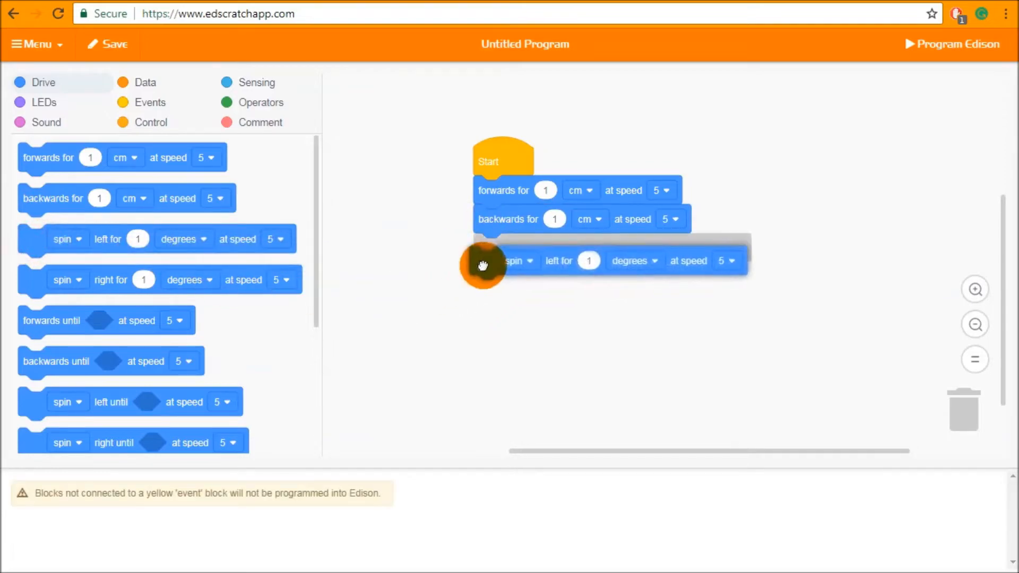
pyautogui.moveTo(482, 265); pyautogui.dragTo(555, 307)
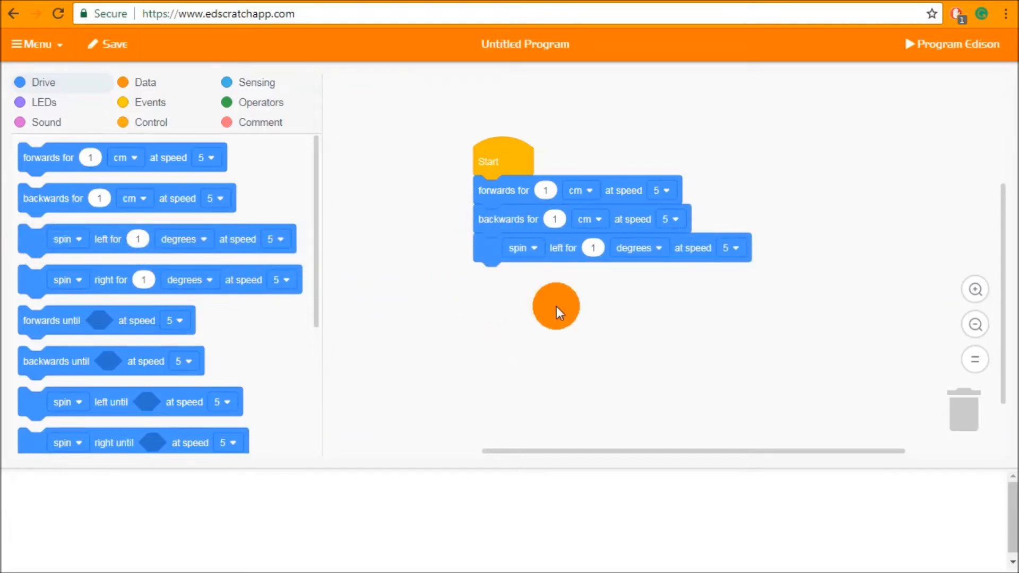
pyautogui.moveTo(556, 306); pyautogui.dragTo(30, 273)
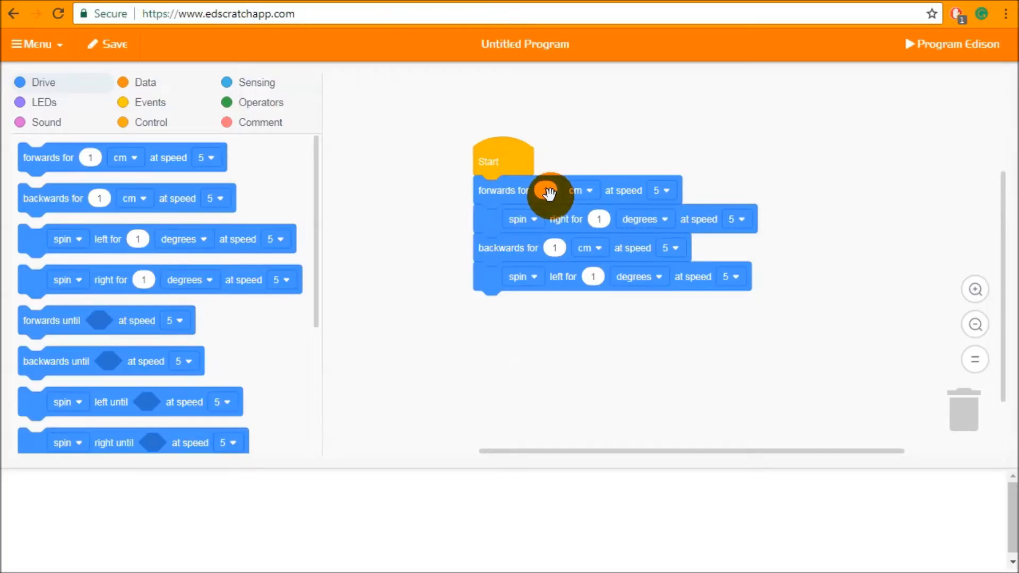
# Step: Set the forwards block to 20 seconds at speed 6
pyautogui.write('20')
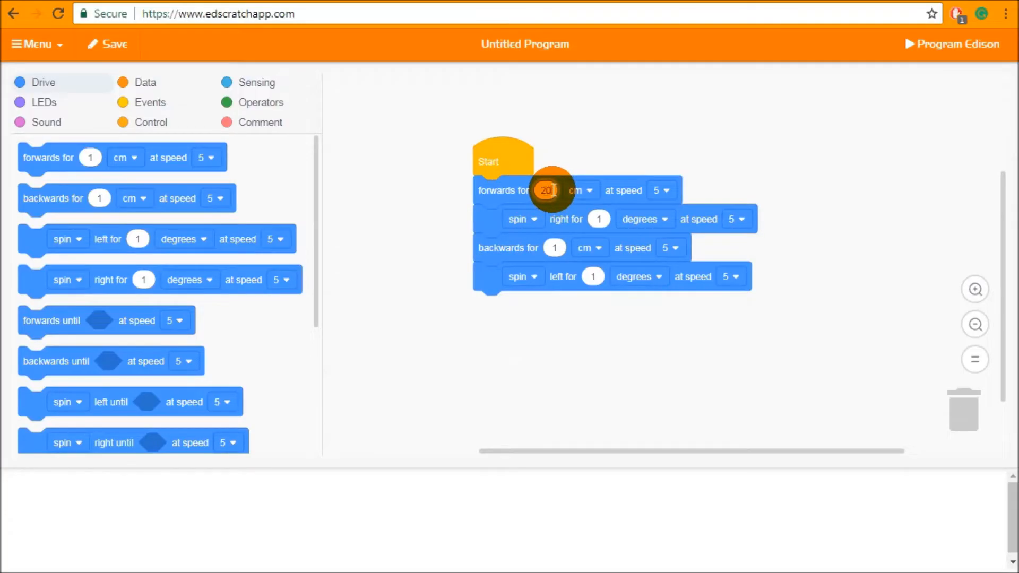
pyautogui.click(578, 191)
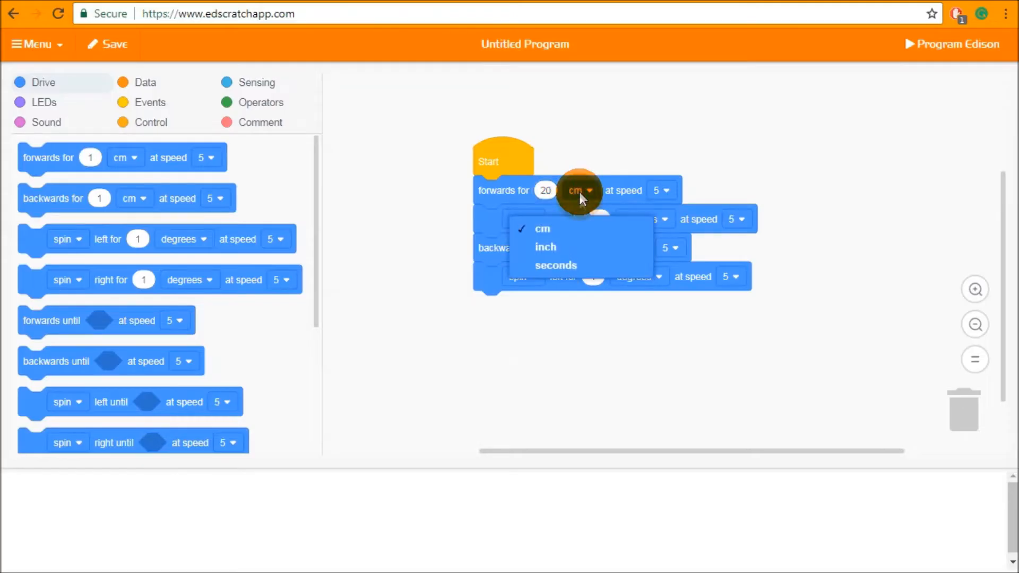
pyautogui.click(556, 265)
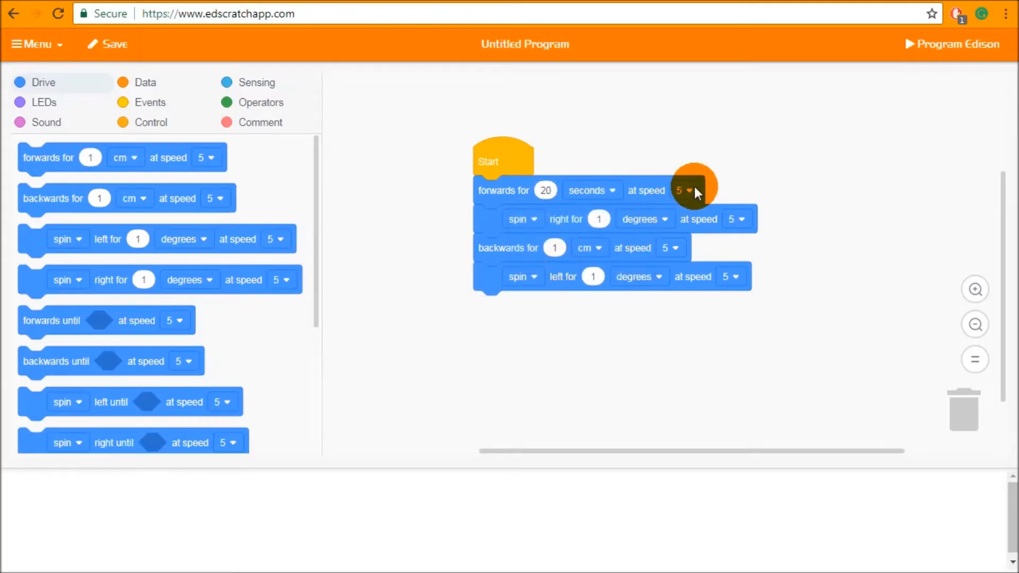
pyautogui.click(684, 190)
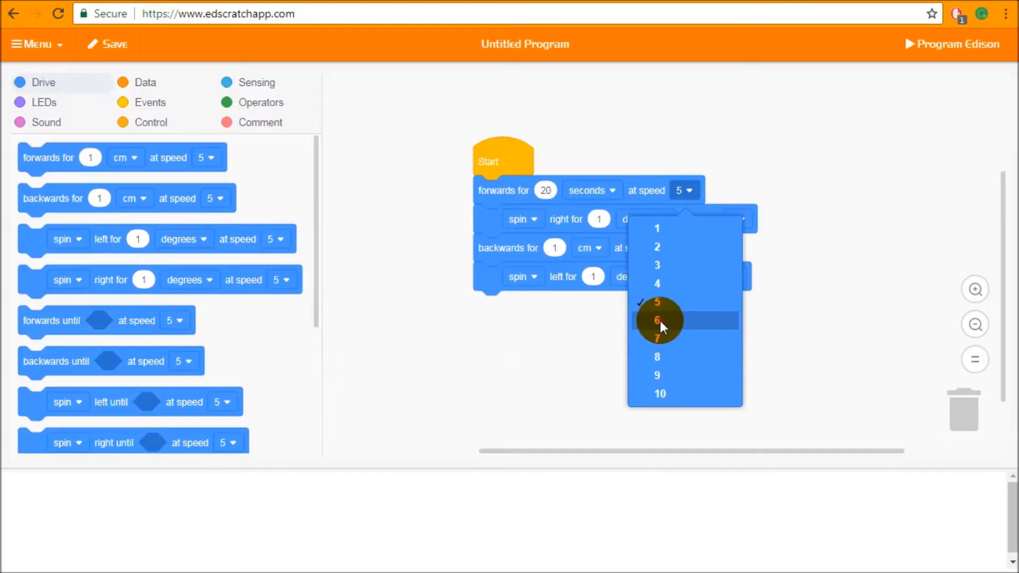
pyautogui.click(656, 320)
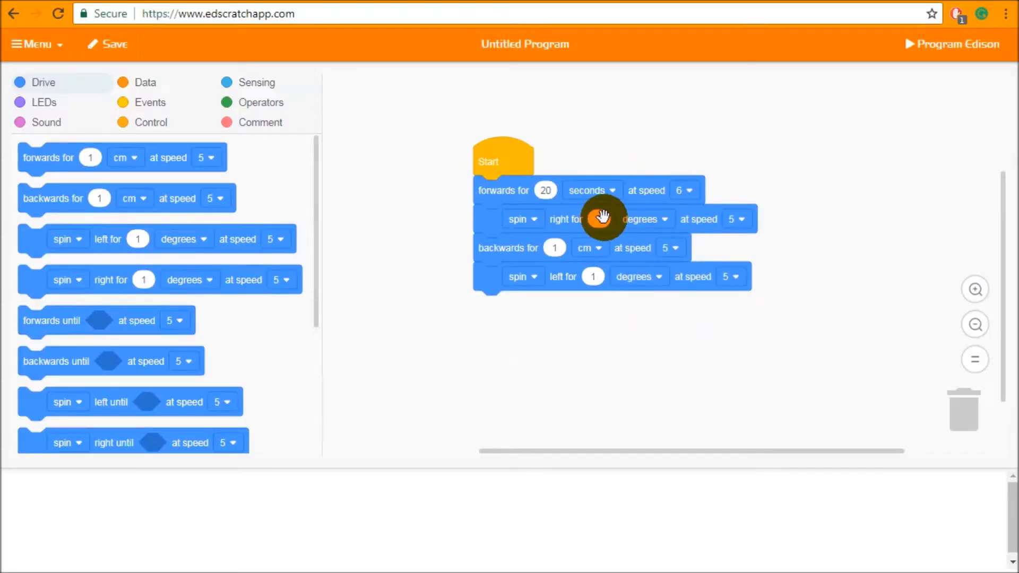
# Step: Set spin right to 20 degrees at speed 3, then drag a block off the stack
pyautogui.write('20')
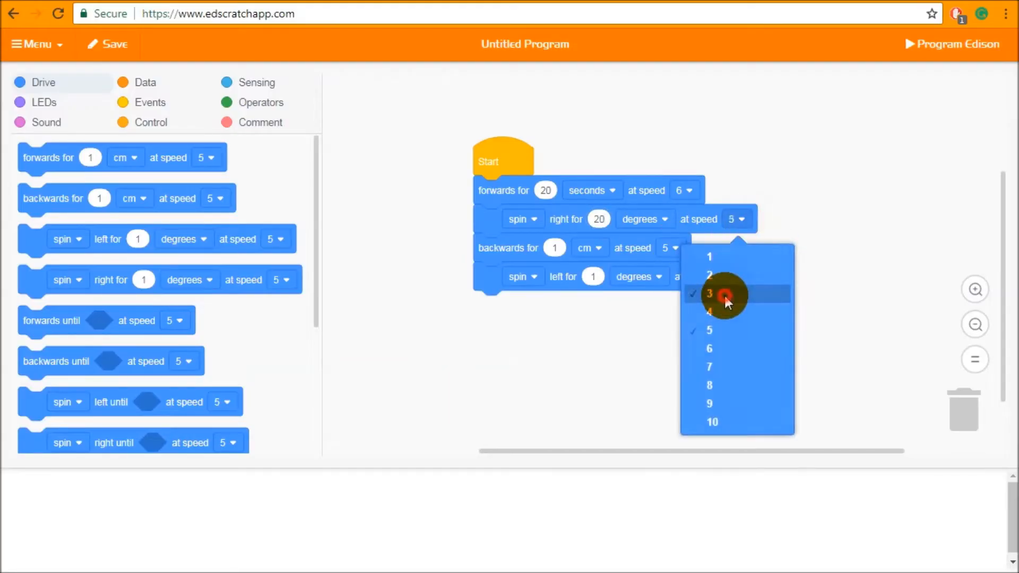
pyautogui.click(709, 293)
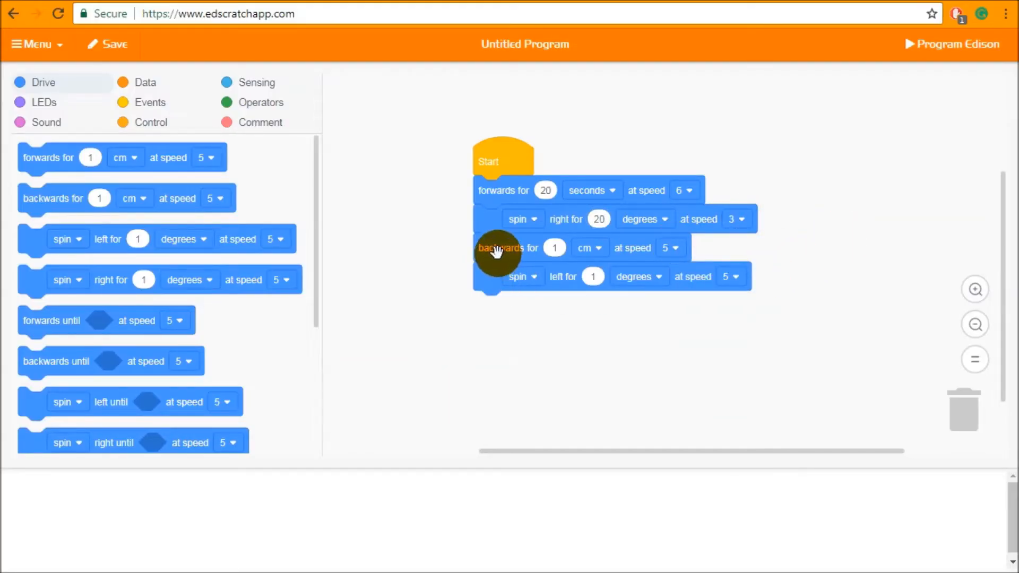
pyautogui.moveTo(498, 253); pyautogui.dragTo(959, 413)
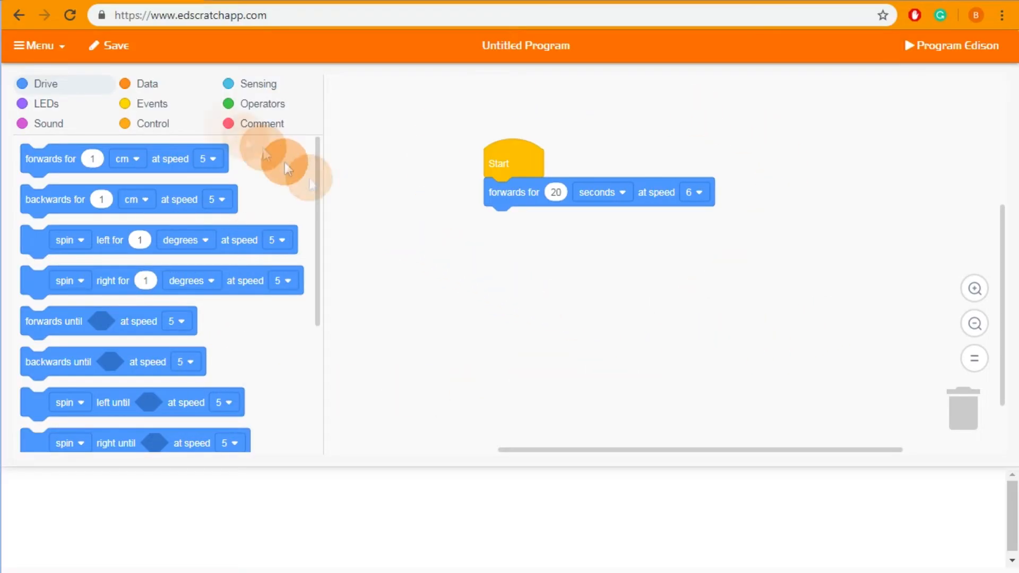
# Step: Open the Menu over the Start-plus-forwards program
pyautogui.click(37, 46)
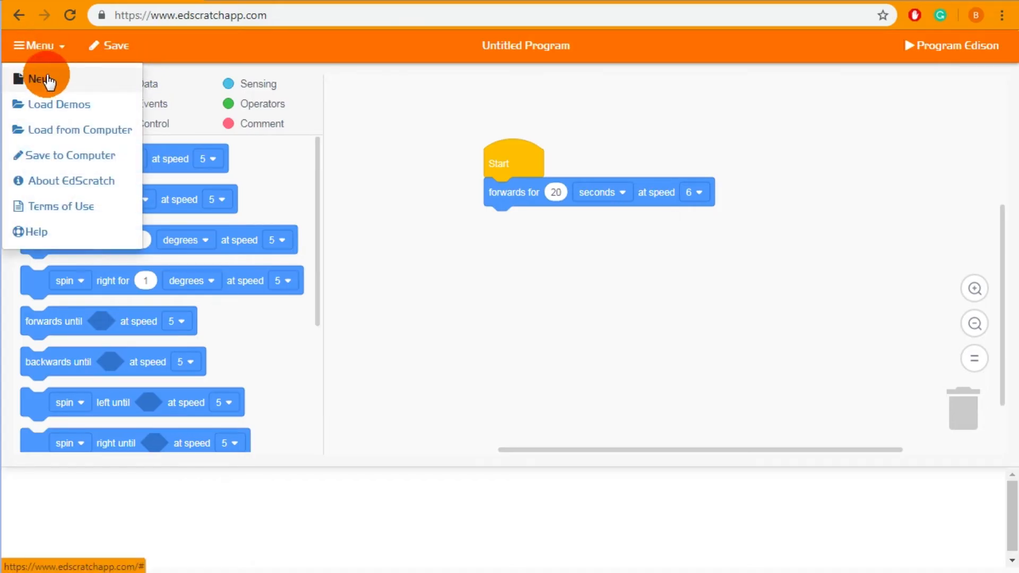
pyautogui.moveTo(84, 159)
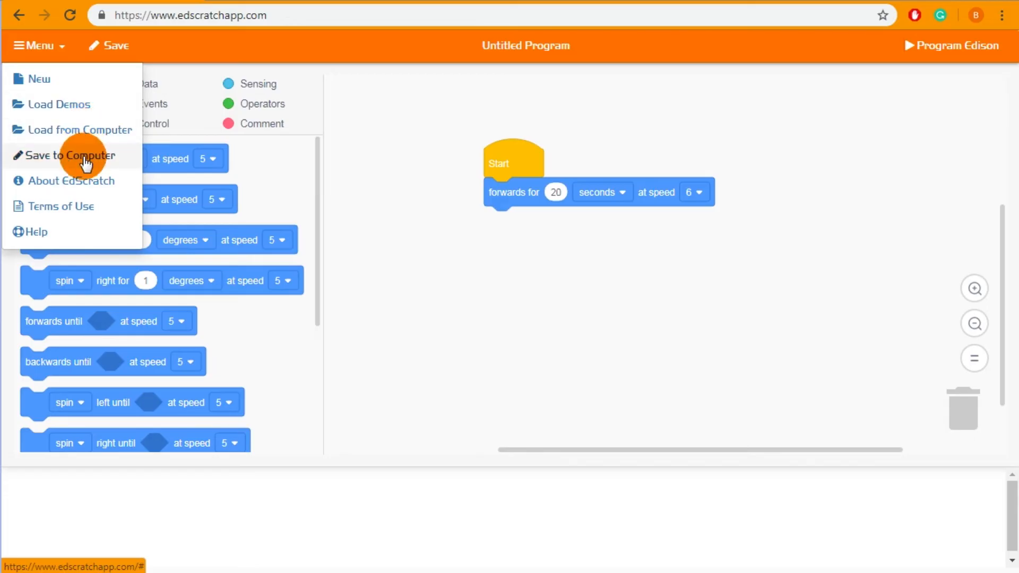
pyautogui.moveTo(68, 104)
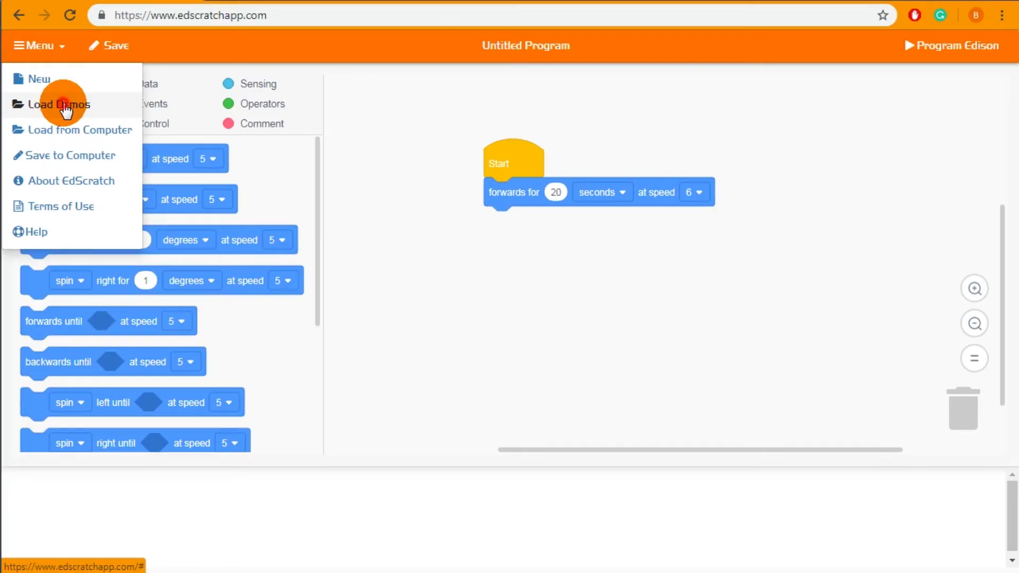
# Step: Load the Test_program demo from Menu > Load Demos
pyautogui.click(58, 105)
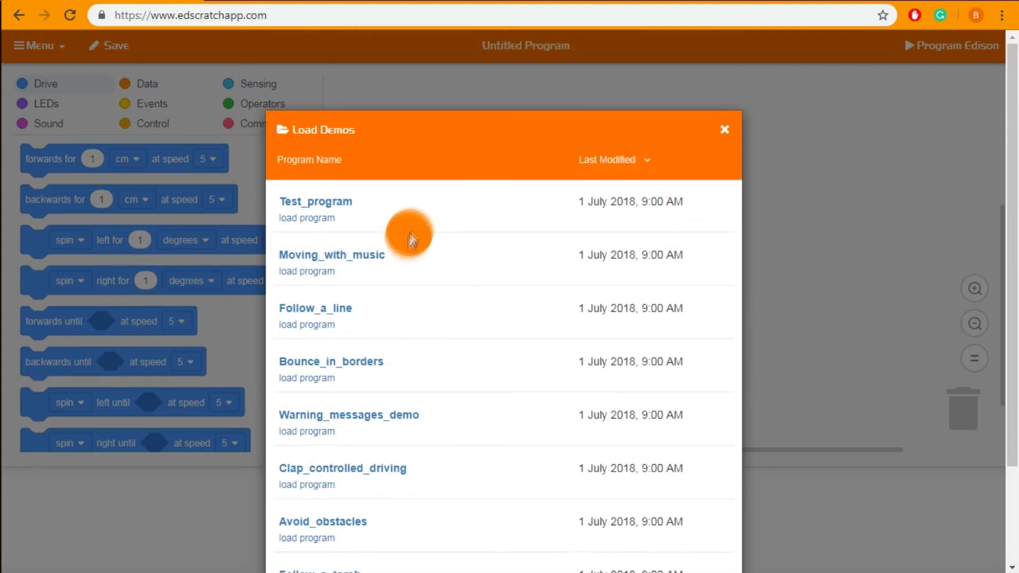
pyautogui.moveTo(322, 206)
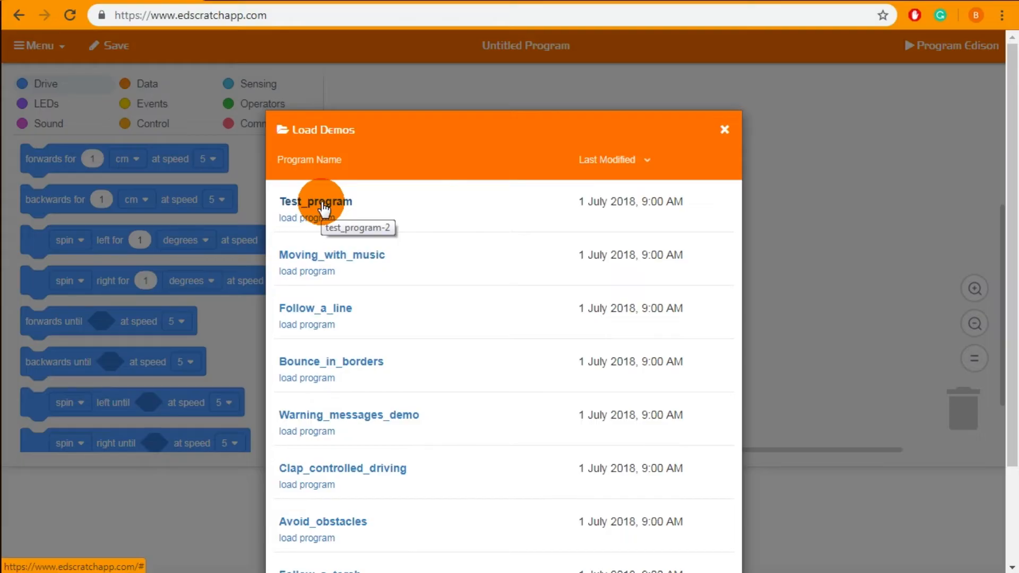
pyautogui.click(306, 217)
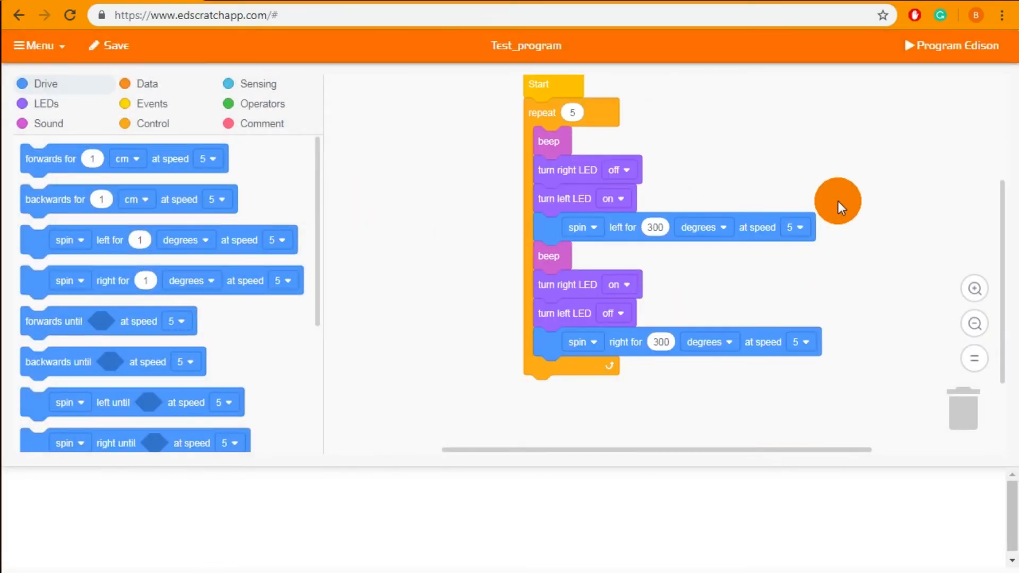
pyautogui.moveTo(778, 412)
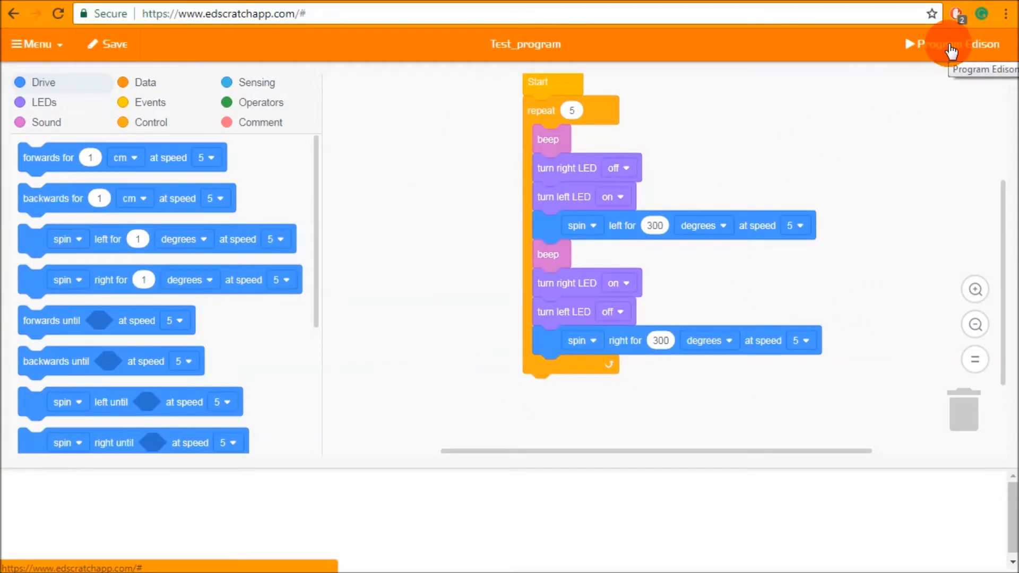
pyautogui.click(949, 44)
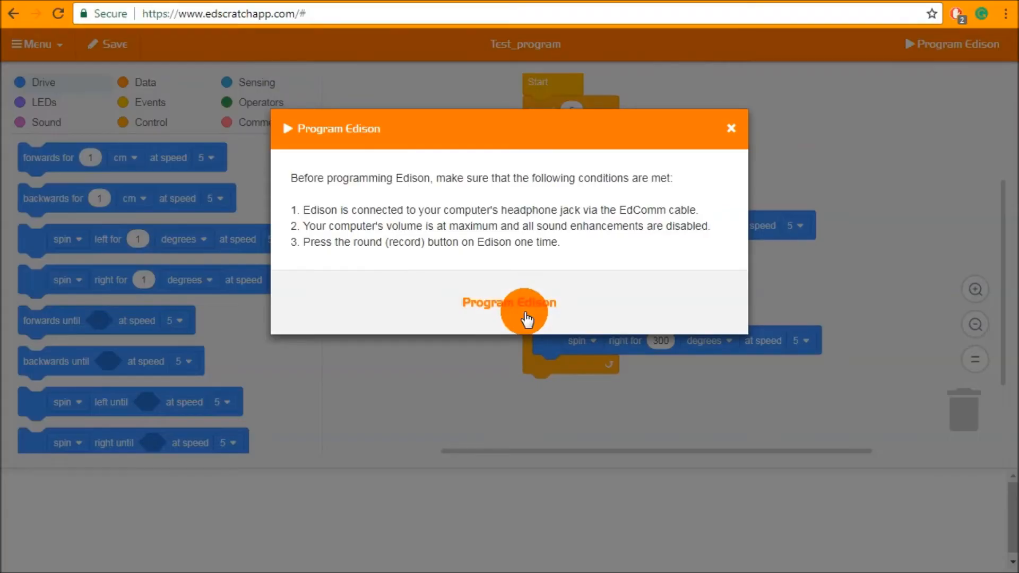
pyautogui.moveTo(440, 280)
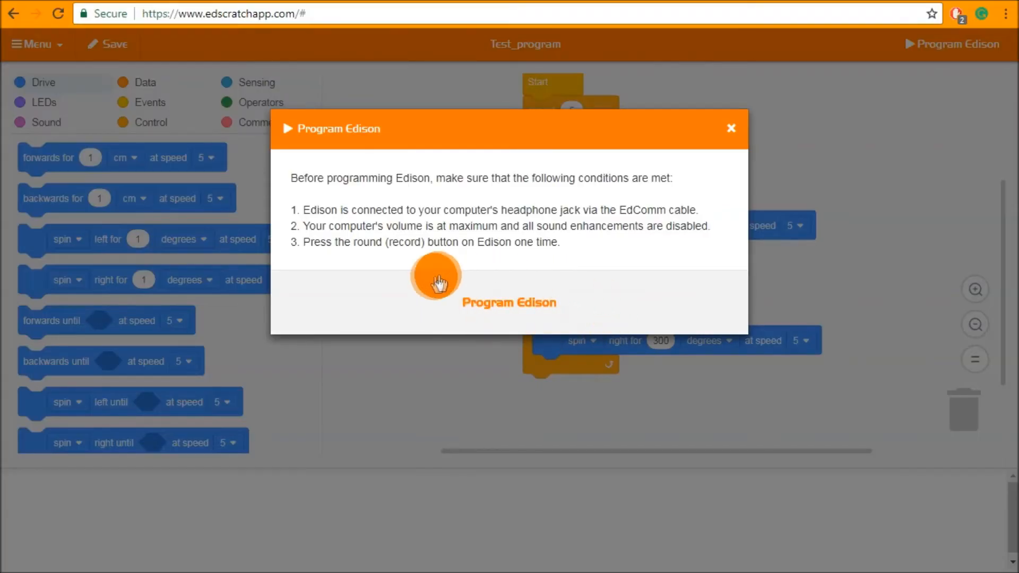
pyautogui.moveTo(501, 321)
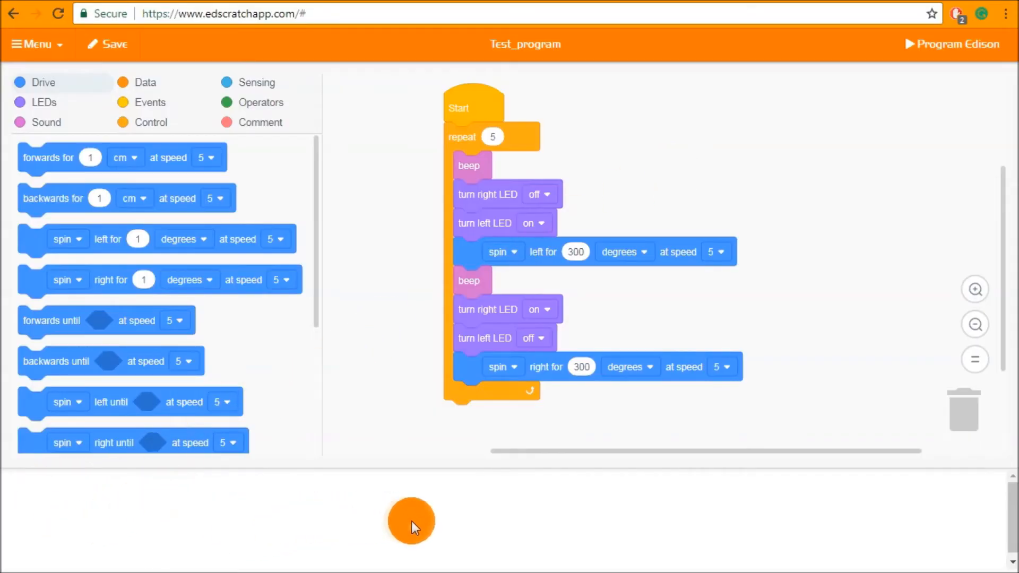
pyautogui.moveTo(419, 527)
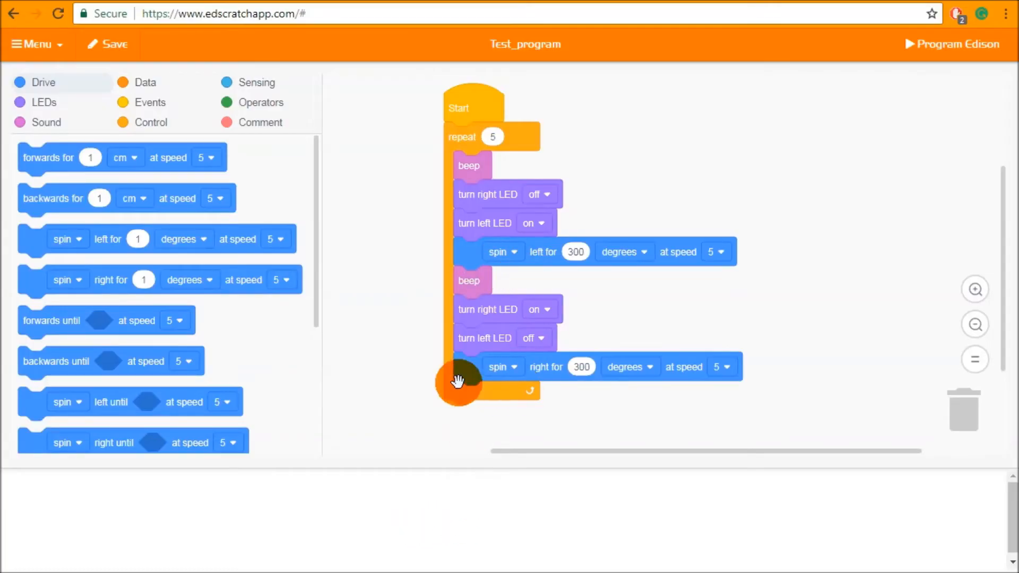
pyautogui.moveTo(458, 379); pyautogui.dragTo(705, 158)
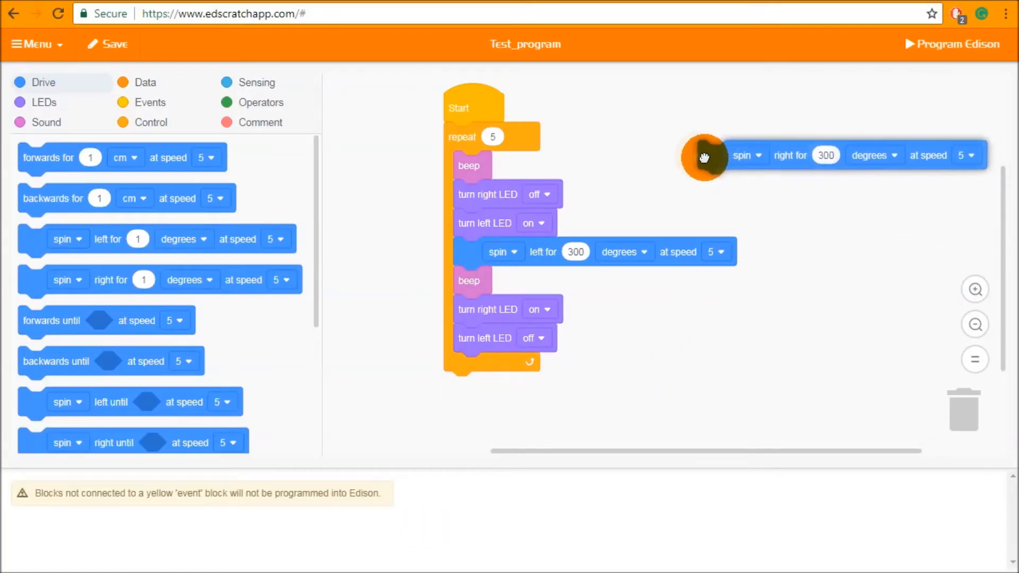
pyautogui.moveTo(705, 156); pyautogui.dragTo(675, 156)
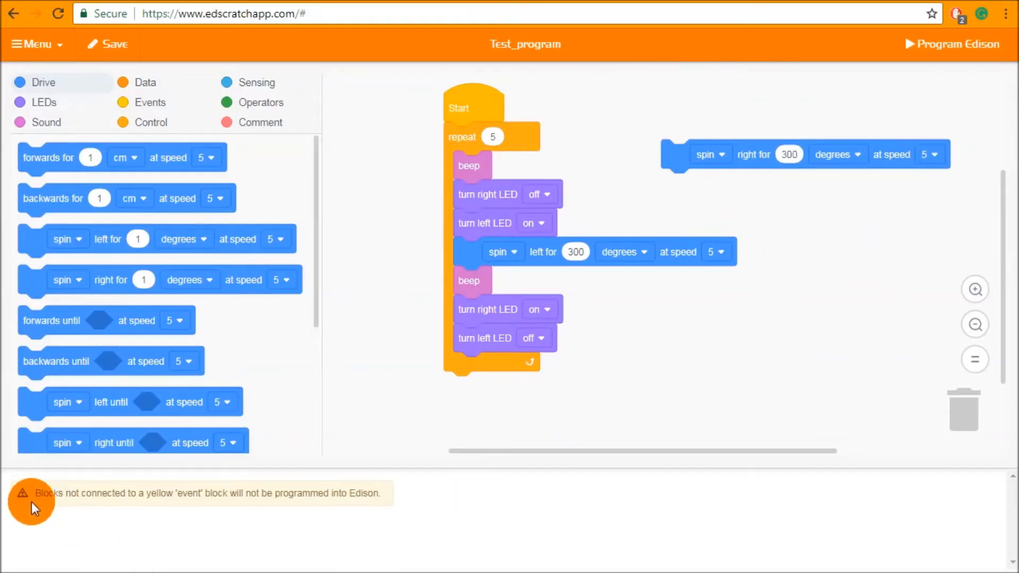
pyautogui.moveTo(342, 500)
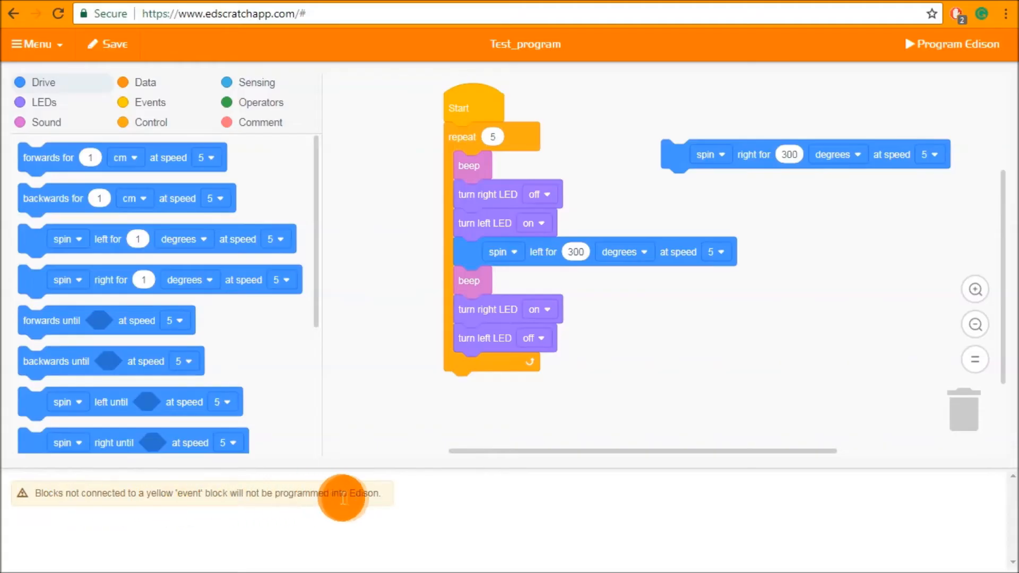
pyautogui.moveTo(31, 483)
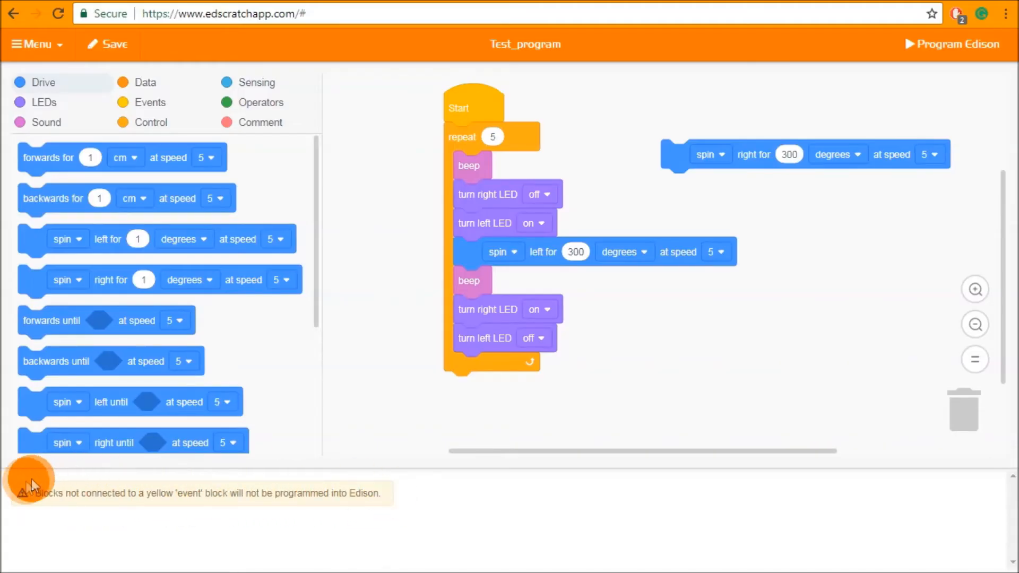
pyautogui.moveTo(406, 509)
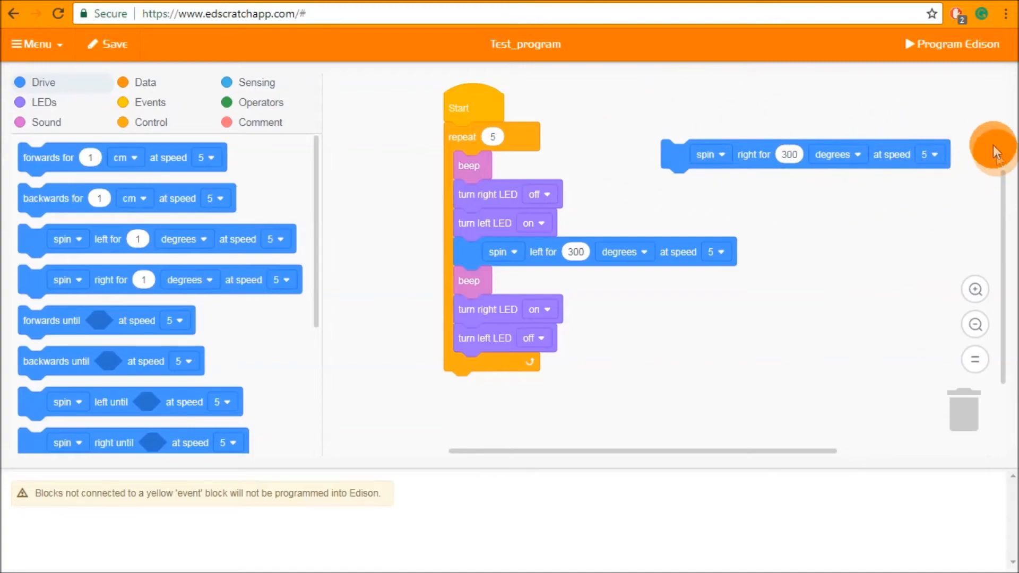
pyautogui.moveTo(247, 387)
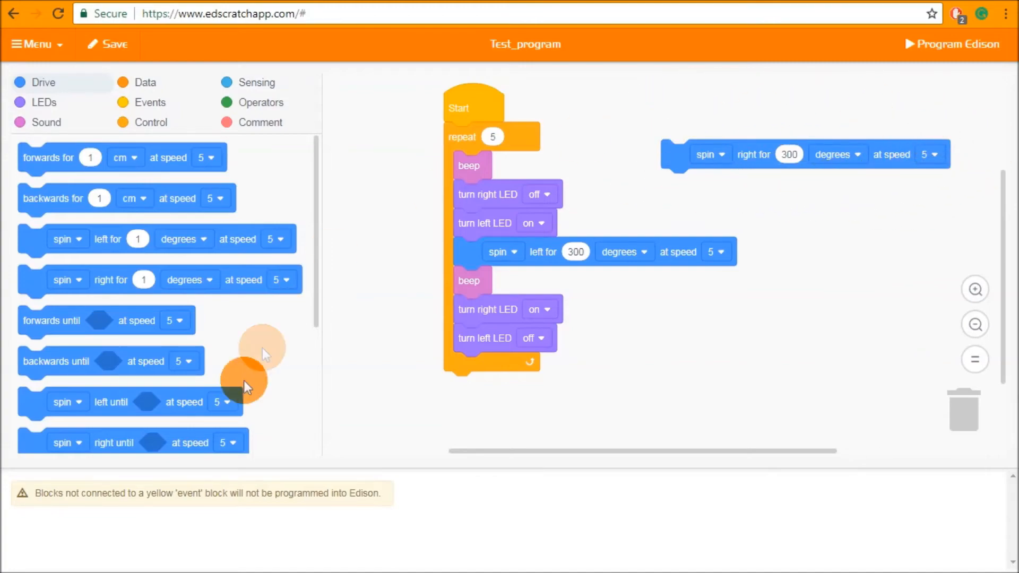
pyautogui.moveTo(390, 499)
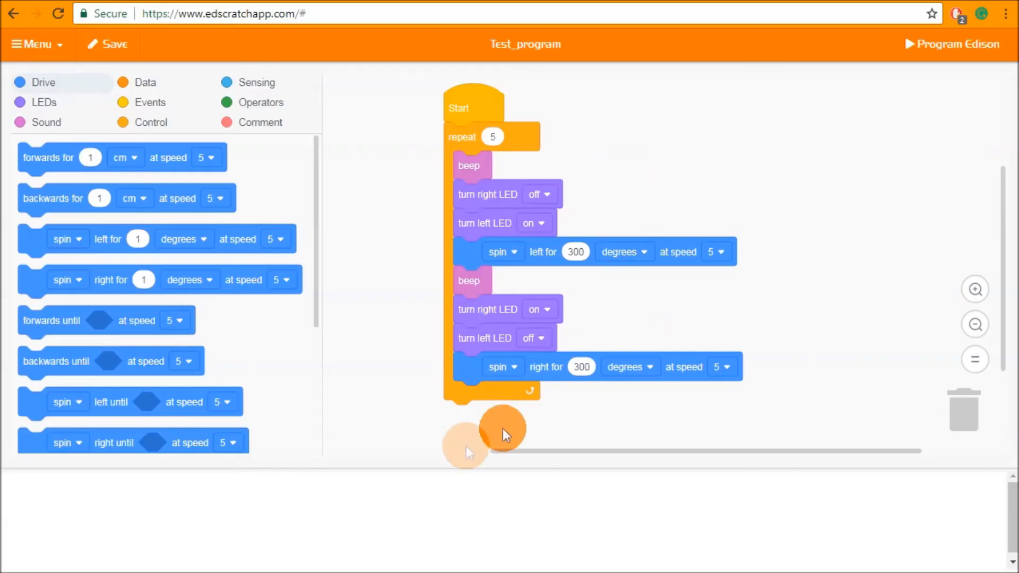
pyautogui.moveTo(184, 506)
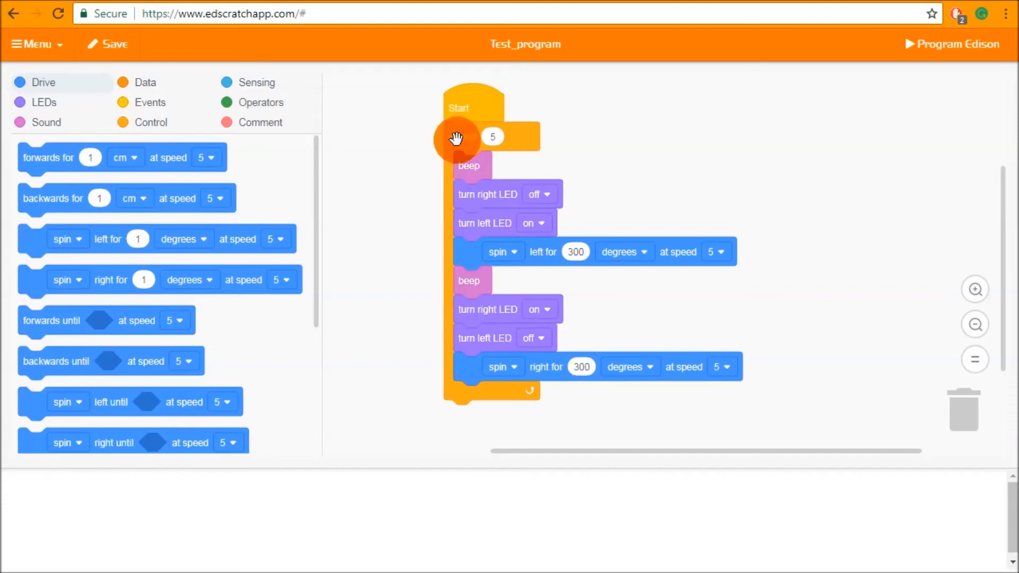
# Step: Detach the repeat loop from Start and try Program Edison, triggering the red errors dialog
pyautogui.moveTo(455, 138); pyautogui.dragTo(633, 125)
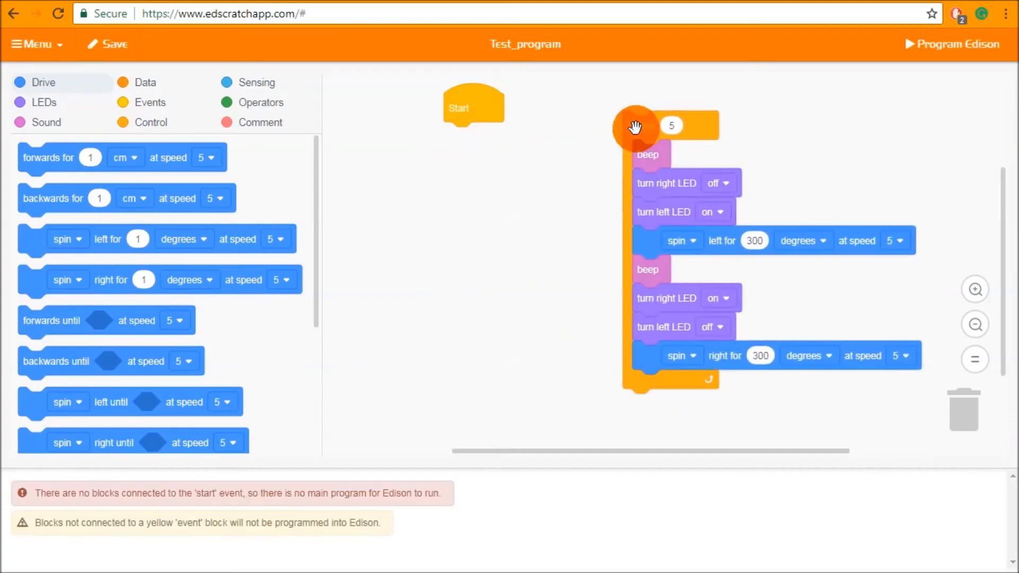
pyautogui.moveTo(55, 492)
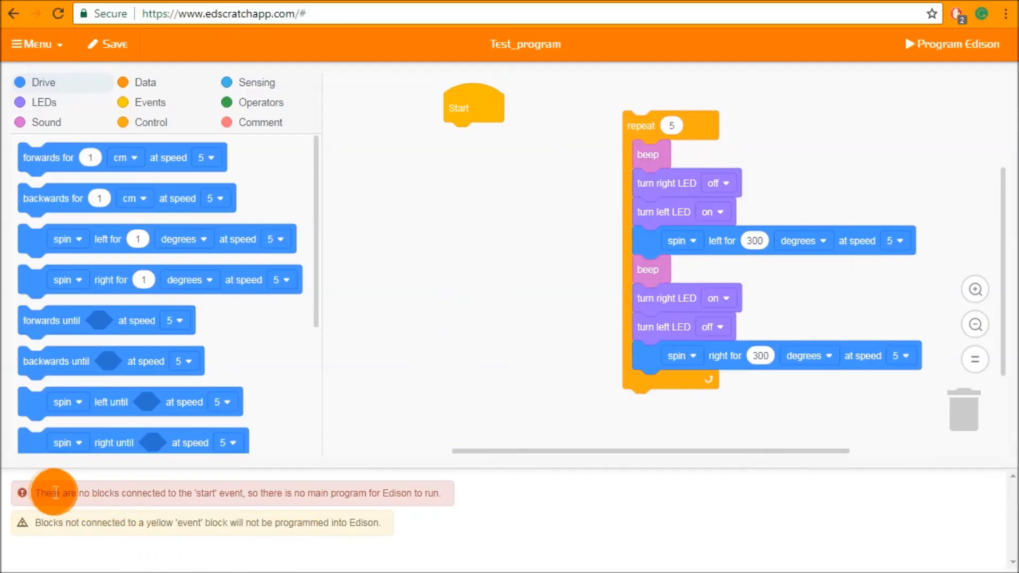
pyautogui.moveTo(312, 497)
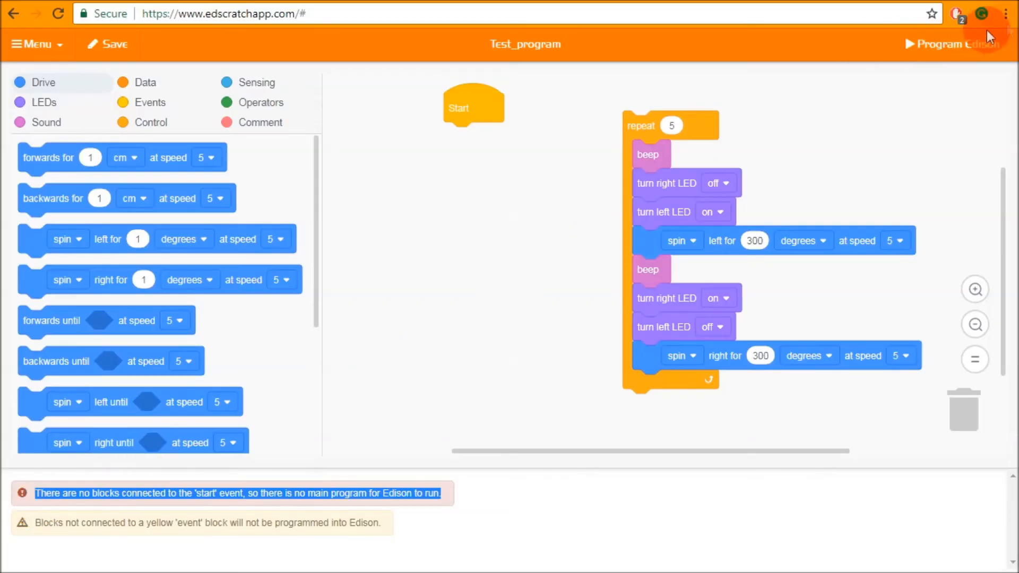
pyautogui.click(952, 44)
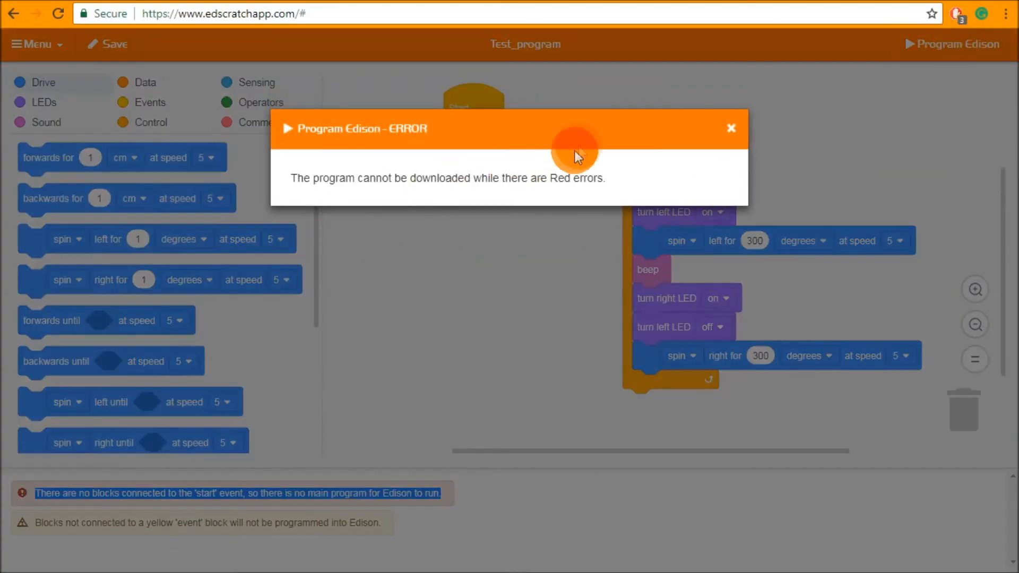
pyautogui.moveTo(383, 113)
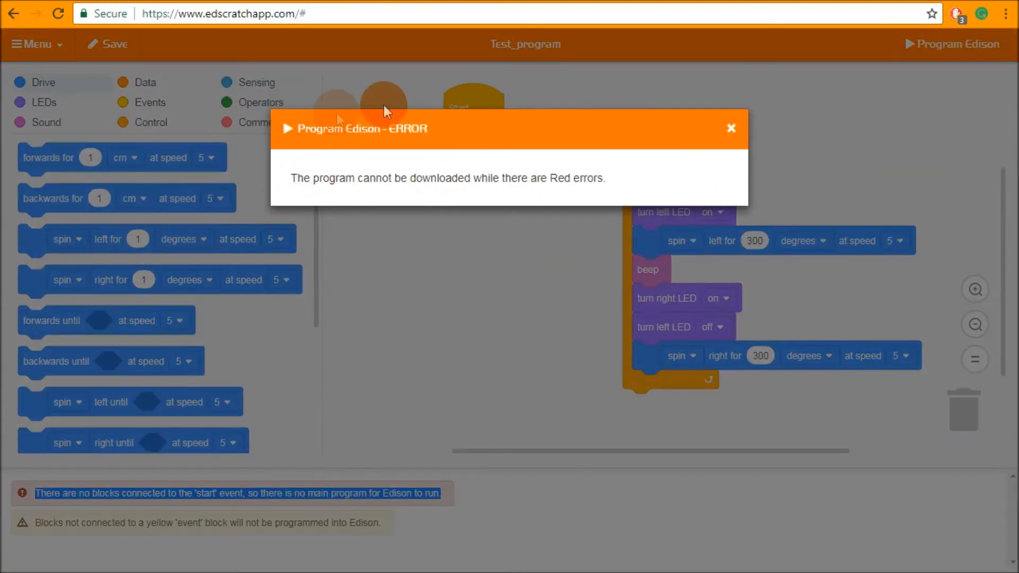